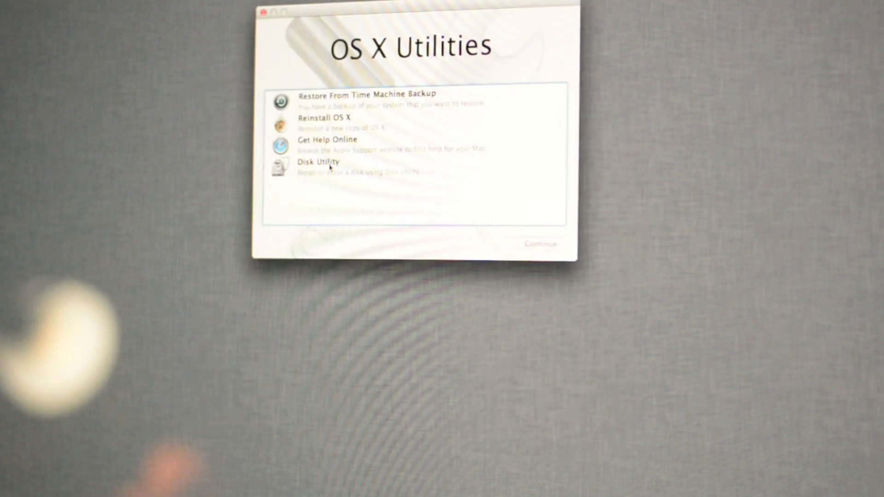
Step: Launch Disk Utility from the OS X Utilities list
{"action": "left_click", "coordinate": [319, 166]}
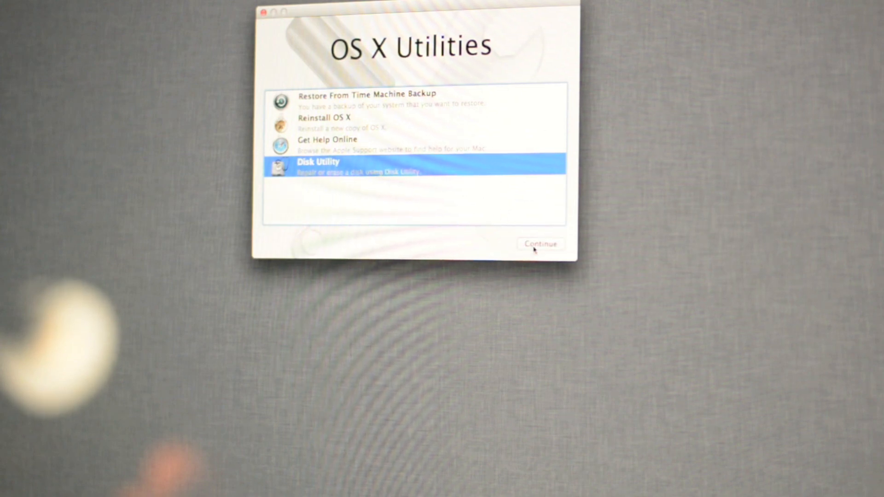
{"action": "left_click", "coordinate": [540, 244]}
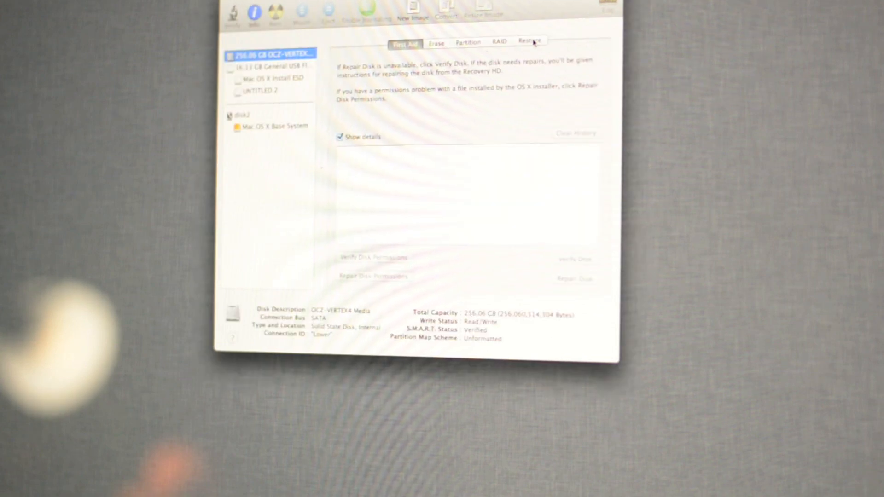
Step: Apply a 1 Partition Mac OS Extended (Journaled) layout to the OCZ-VERTEX4 SSD and confirm
{"action": "left_click", "coordinate": [468, 41]}
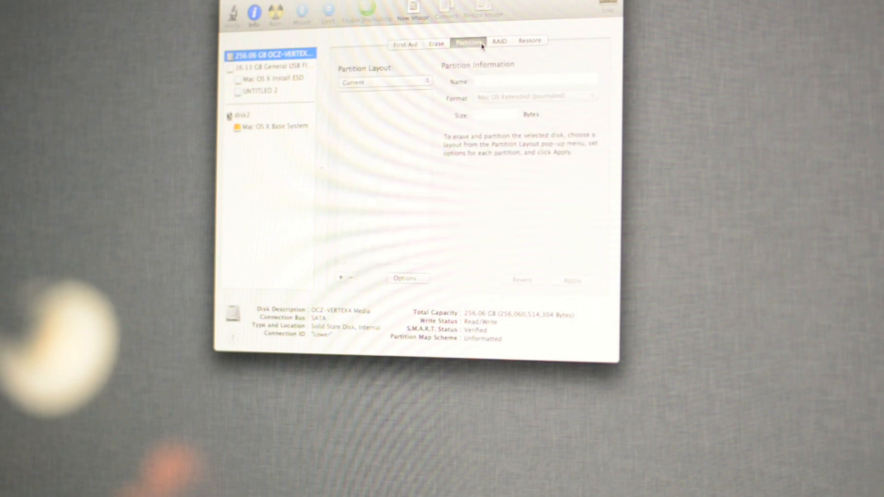
{"action": "left_click", "coordinate": [385, 82]}
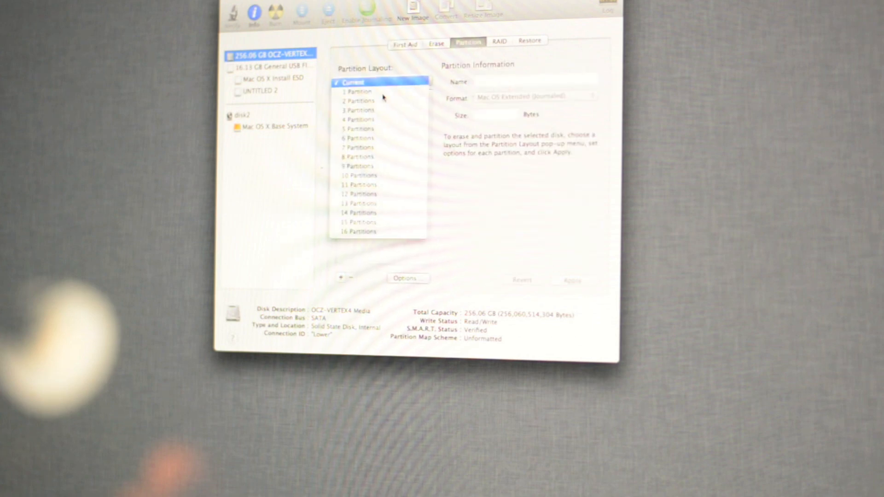
{"action": "left_click", "coordinate": [354, 91]}
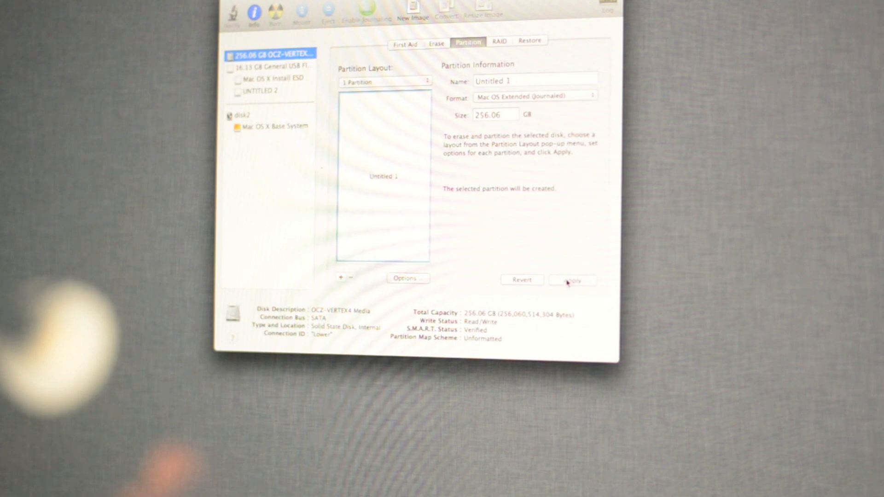
{"action": "left_click", "coordinate": [572, 281]}
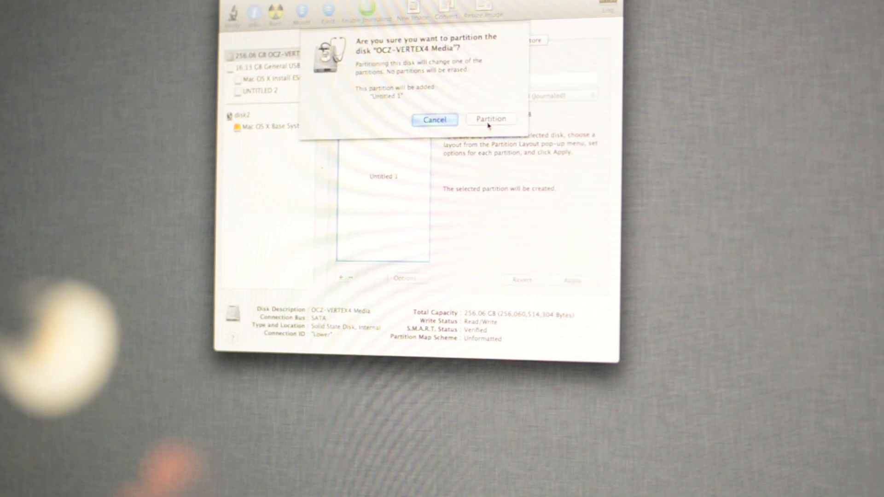
{"action": "left_click", "coordinate": [490, 119]}
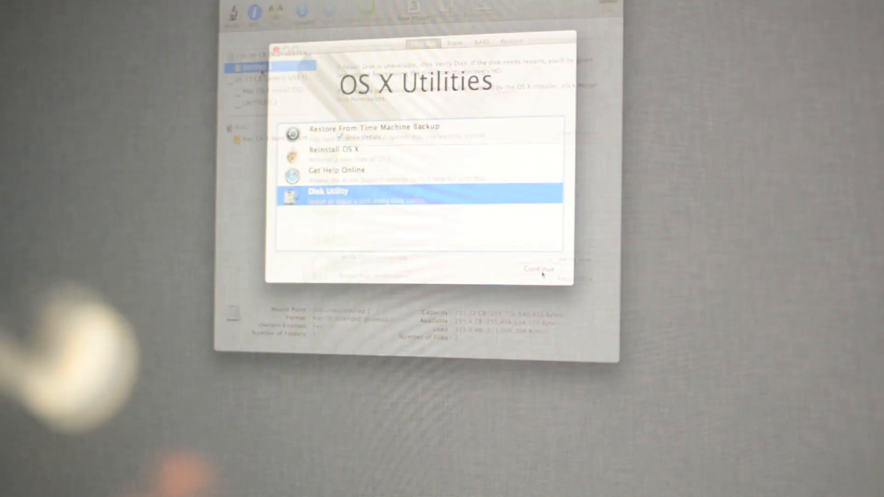
Step: Review the new Macintosh SSD 1 volume's details showing about 255 GB available
{"action": "left_click", "coordinate": [539, 269]}
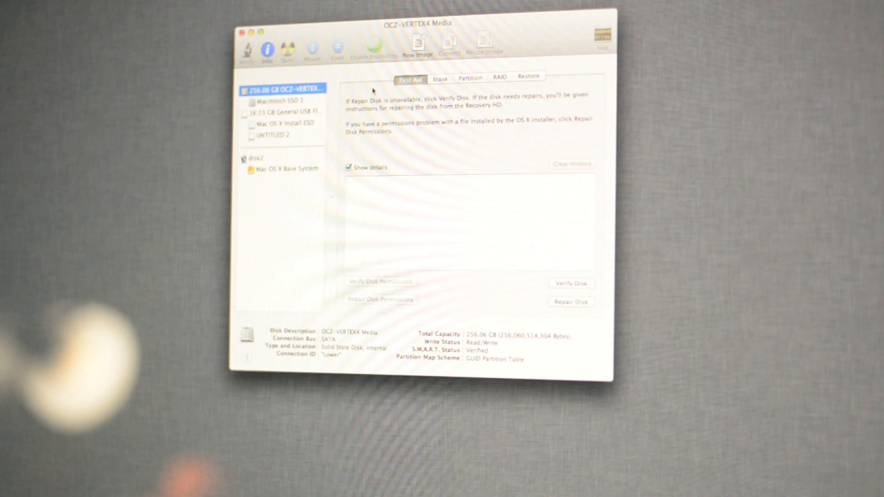
{"action": "left_click", "coordinate": [287, 99]}
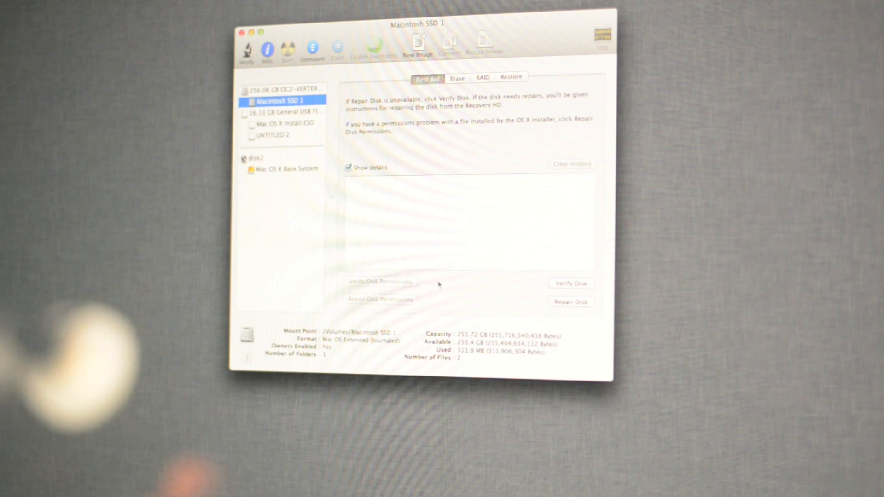
{"action": "mouse_move", "coordinate": [318, 79]}
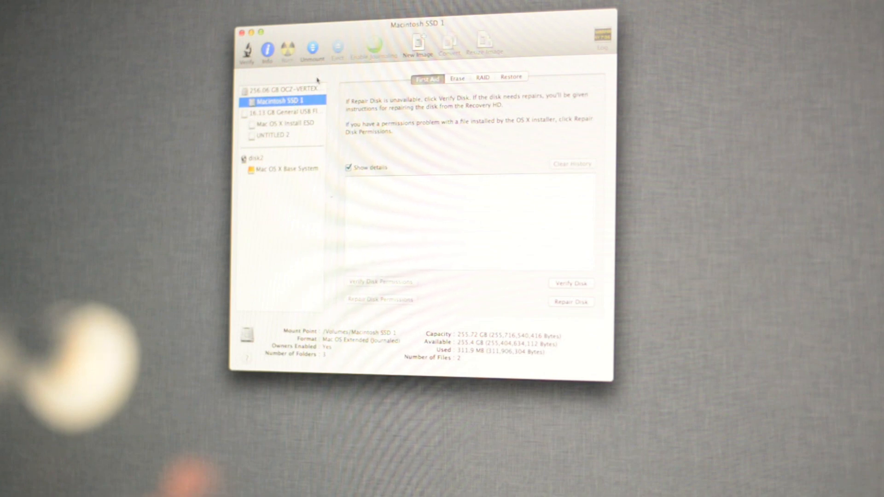
{"action": "mouse_move", "coordinate": [444, 131]}
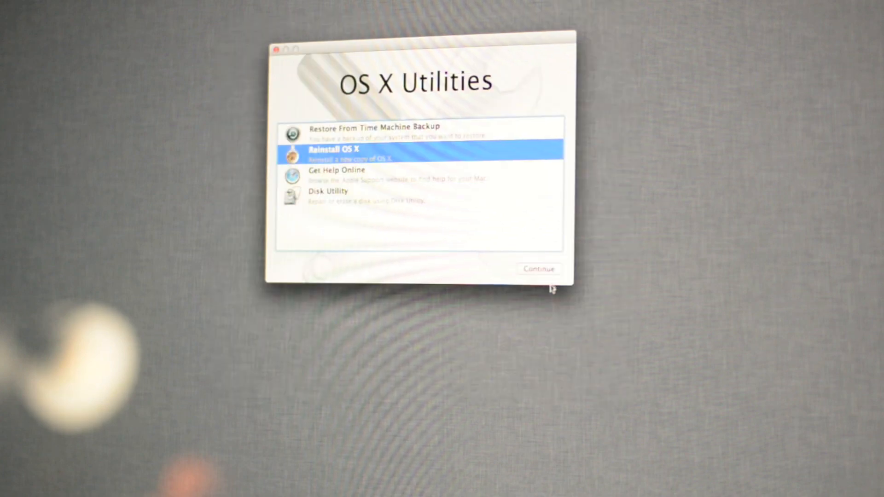
Step: Reinstall OS X Mountain Lion onto Macintosh SSD 1, agreeing to the license
{"action": "left_click", "coordinate": [538, 268]}
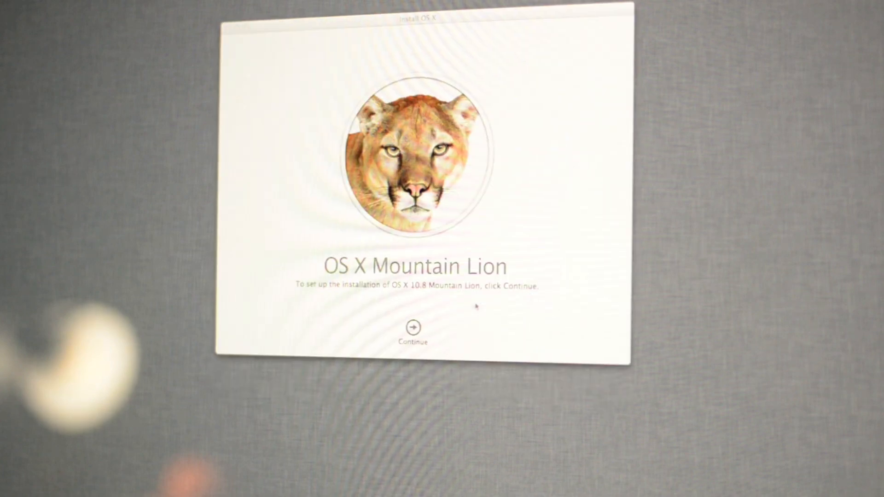
{"action": "left_click", "coordinate": [413, 328]}
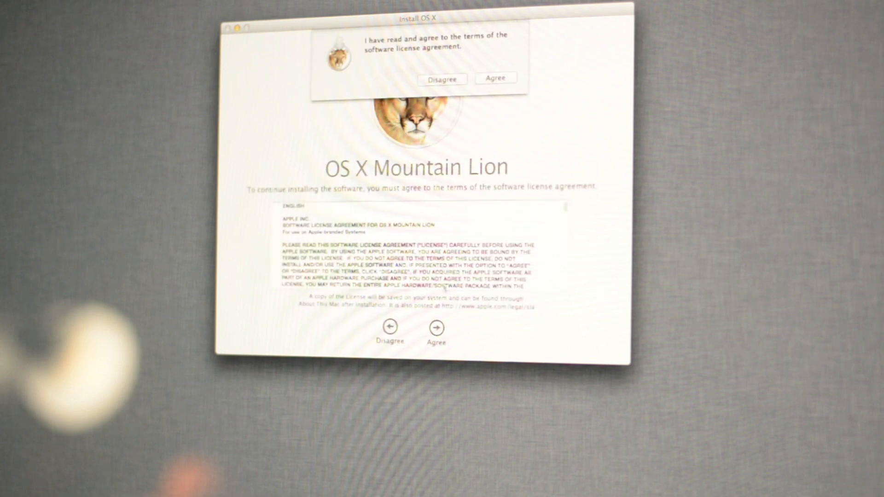
{"action": "left_click", "coordinate": [495, 77]}
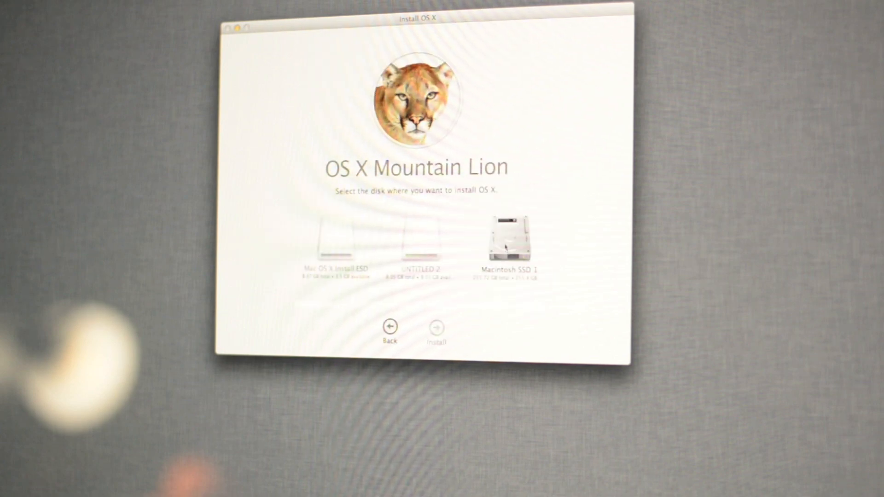
{"action": "left_click", "coordinate": [508, 242]}
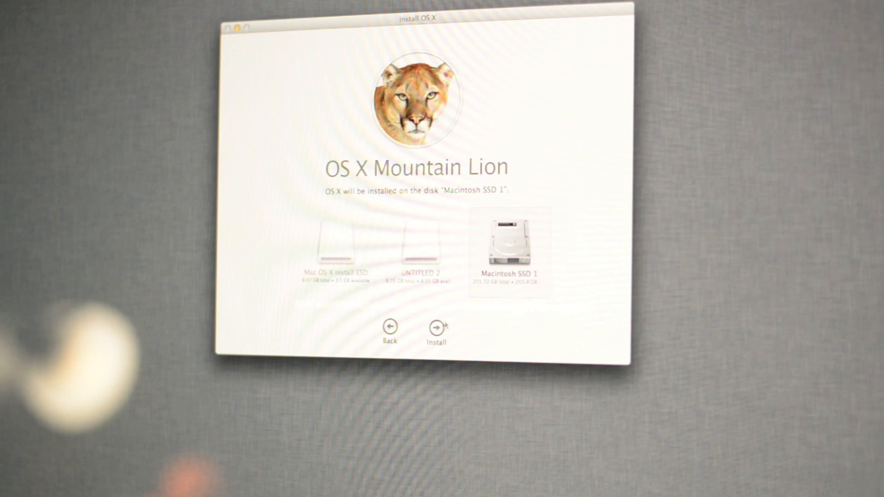
{"action": "left_click", "coordinate": [435, 326]}
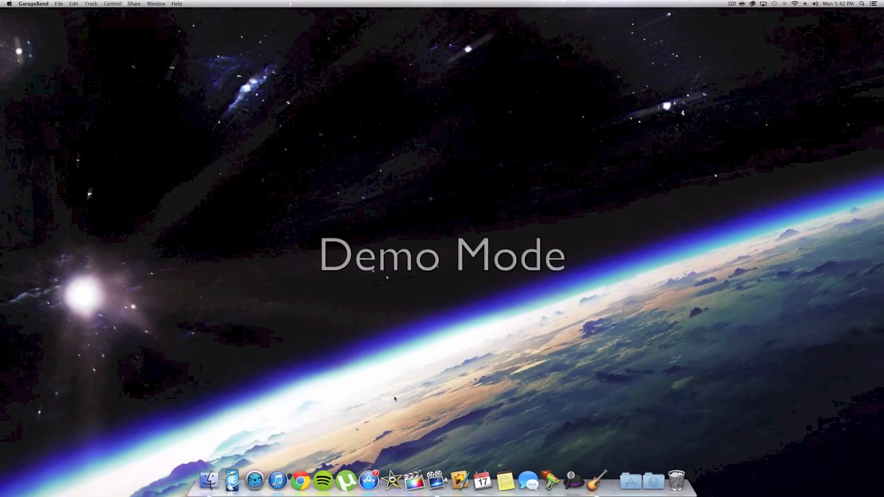
{"action": "mouse_move", "coordinate": [317, 468]}
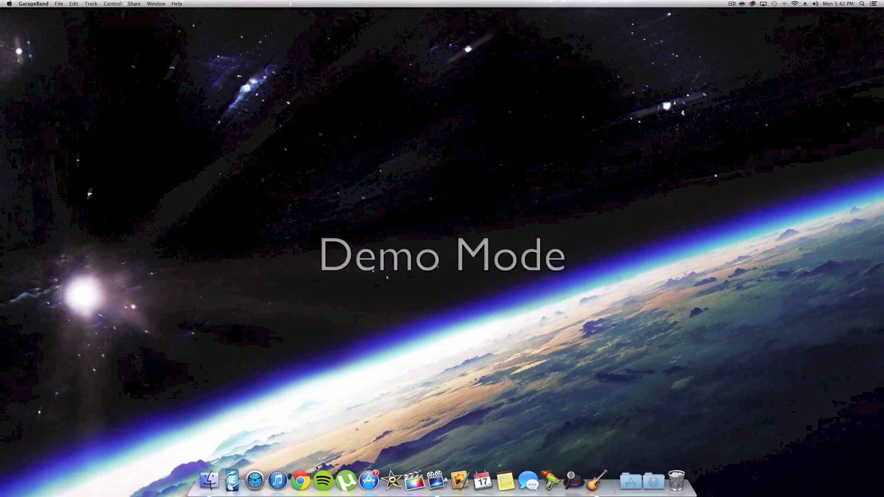
{"action": "mouse_move", "coordinate": [528, 484]}
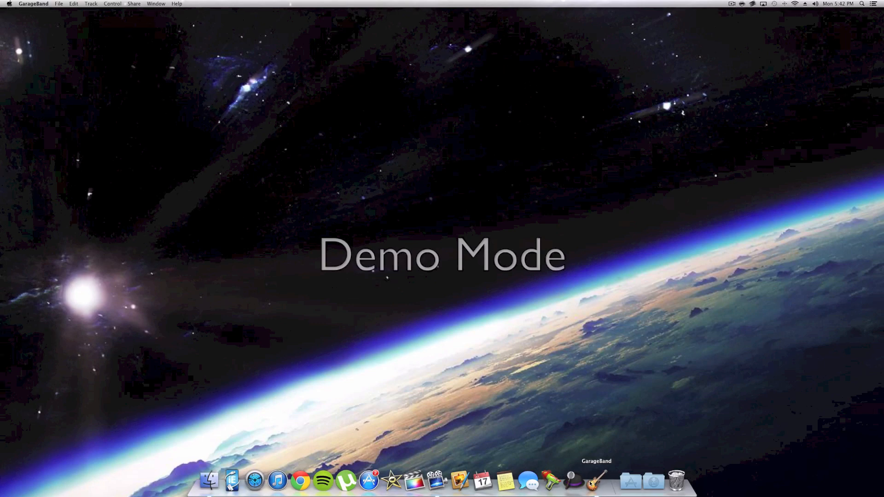
{"action": "mouse_move", "coordinate": [375, 378]}
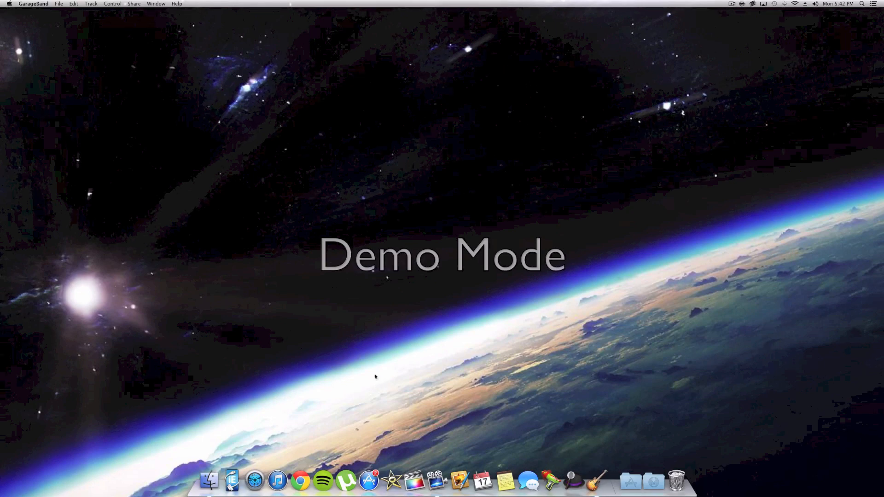
Step: Launch Disk Speed Test from the Dock on the new desktop
{"action": "left_click", "coordinate": [630, 480]}
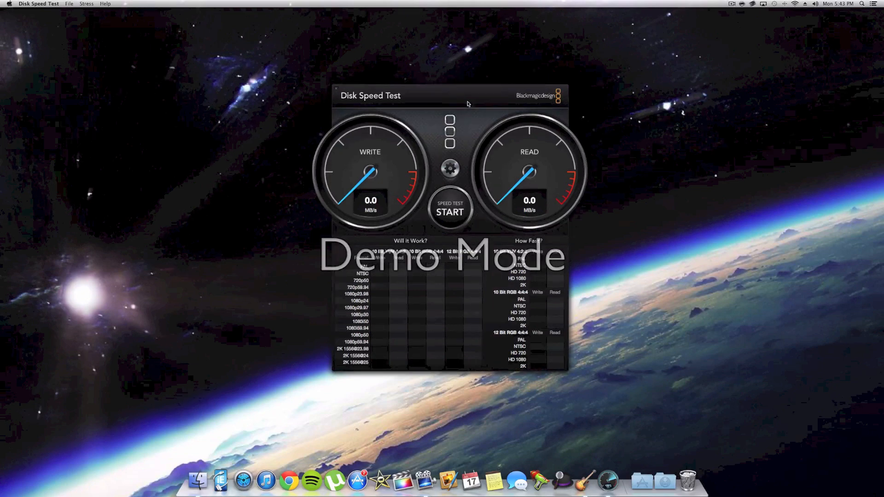
Step: Run a Stress 5 GB speed test, reaching 413.1 MB/s write and 455.9 MB/s read
{"action": "left_click", "coordinate": [450, 168]}
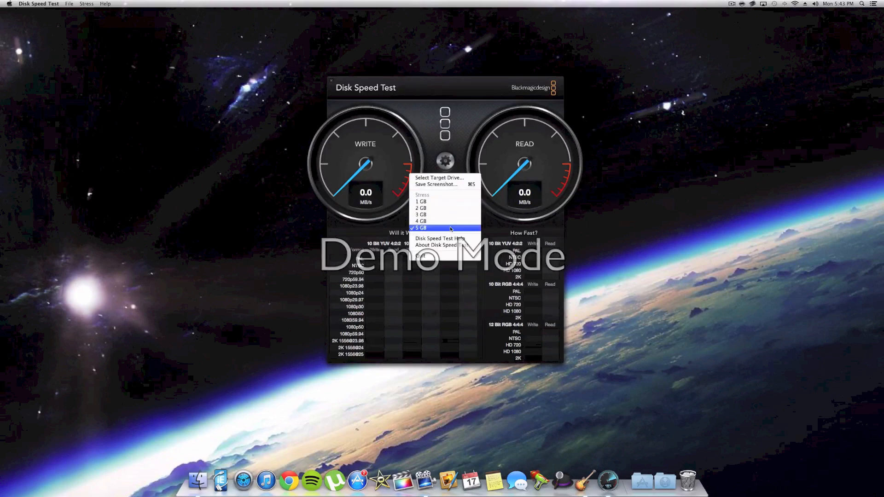
{"action": "left_click", "coordinate": [421, 228]}
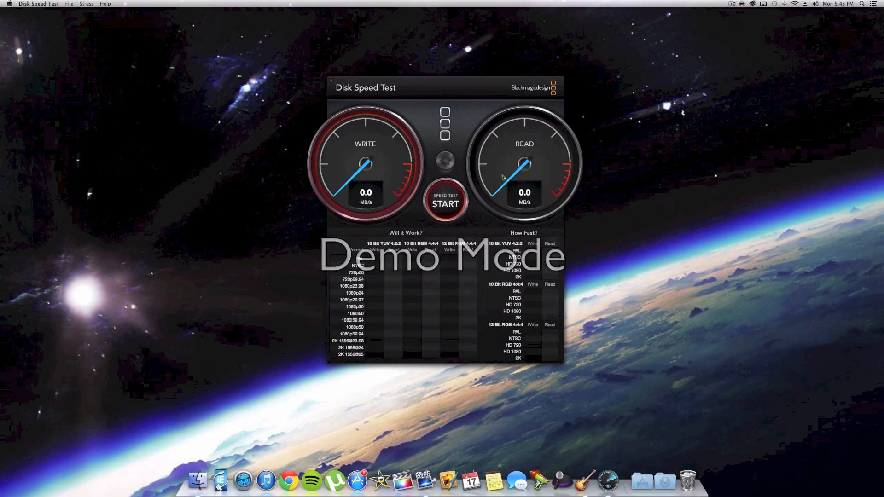
{"action": "left_click", "coordinate": [445, 203]}
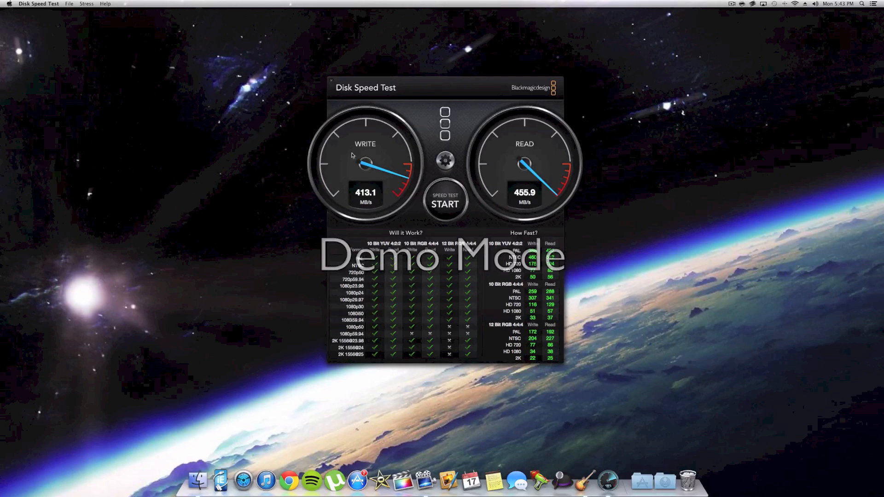
{"action": "mouse_move", "coordinate": [502, 137]}
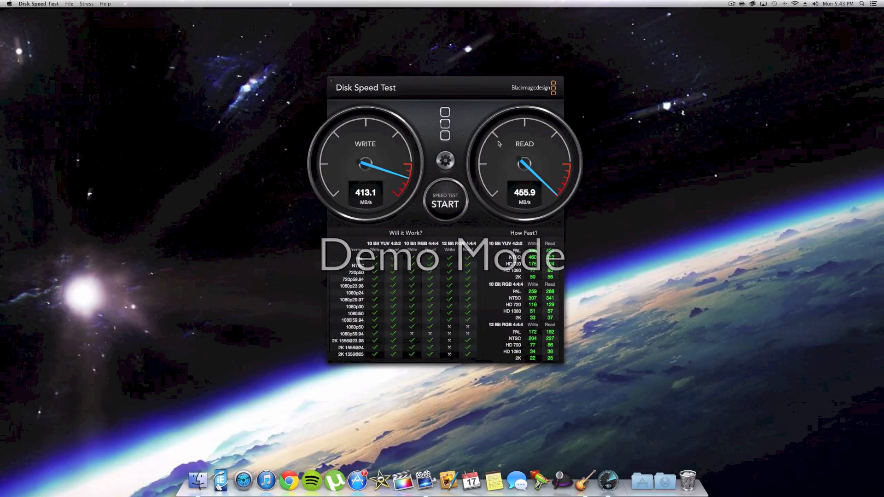
{"action": "mouse_move", "coordinate": [501, 142]}
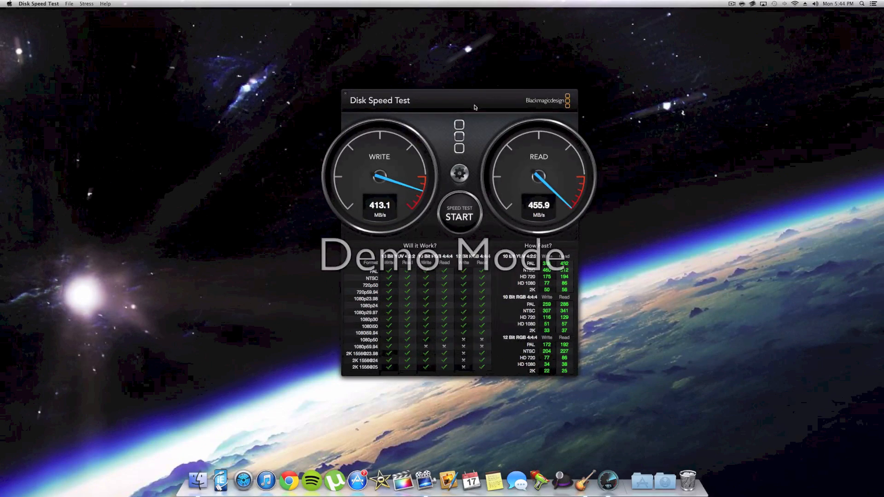
{"action": "left_click_drag", "start_coordinate": [473, 107], "coordinate": [455, 110]}
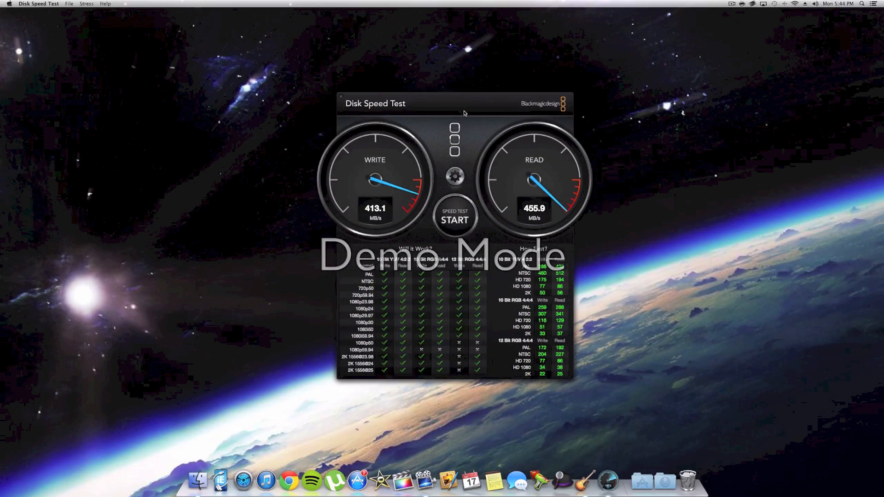
{"action": "mouse_move", "coordinate": [408, 208]}
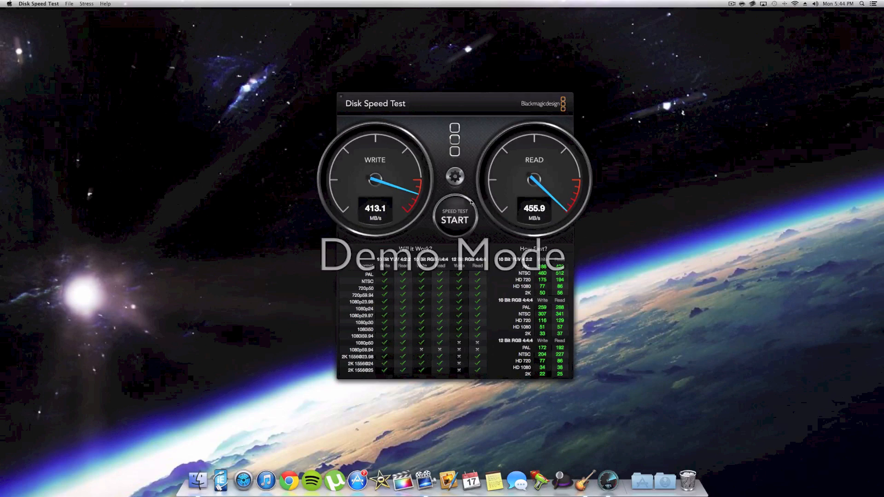
{"action": "mouse_move", "coordinate": [579, 206]}
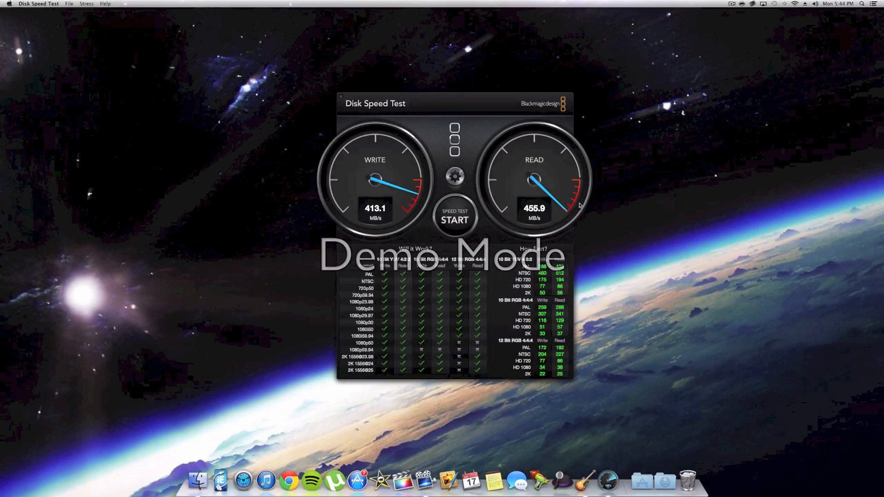
{"action": "mouse_move", "coordinate": [573, 176]}
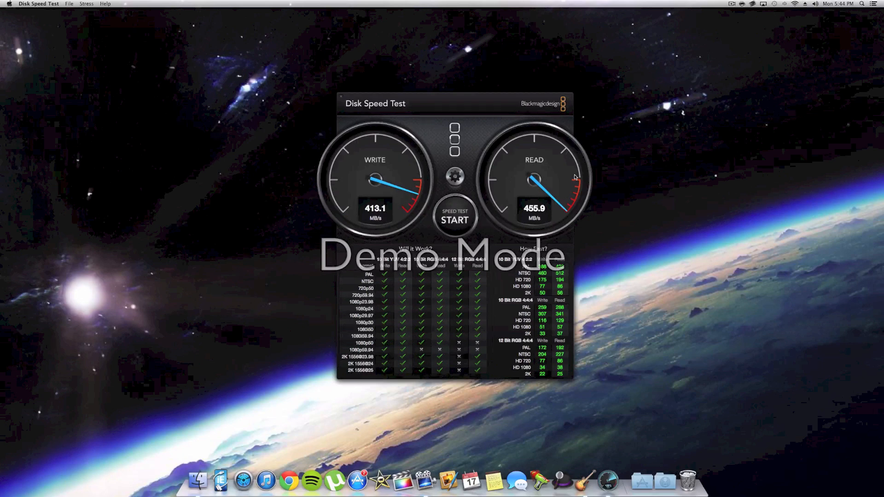
{"action": "mouse_move", "coordinate": [468, 106]}
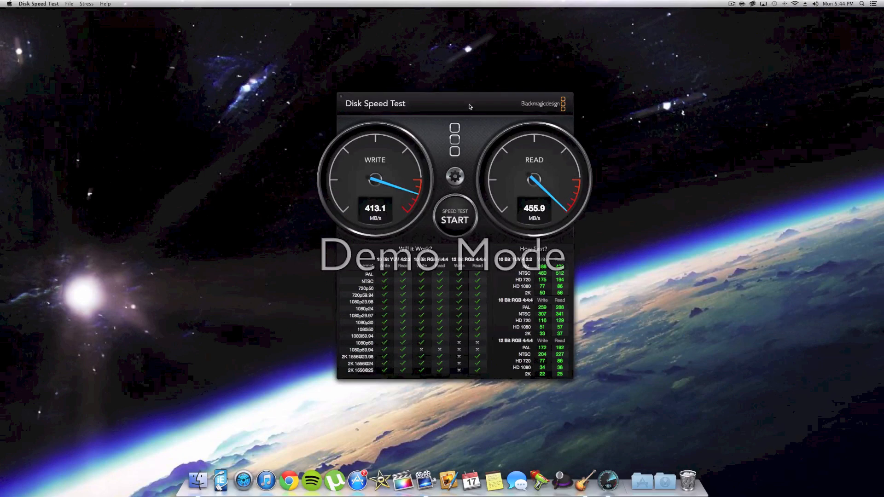